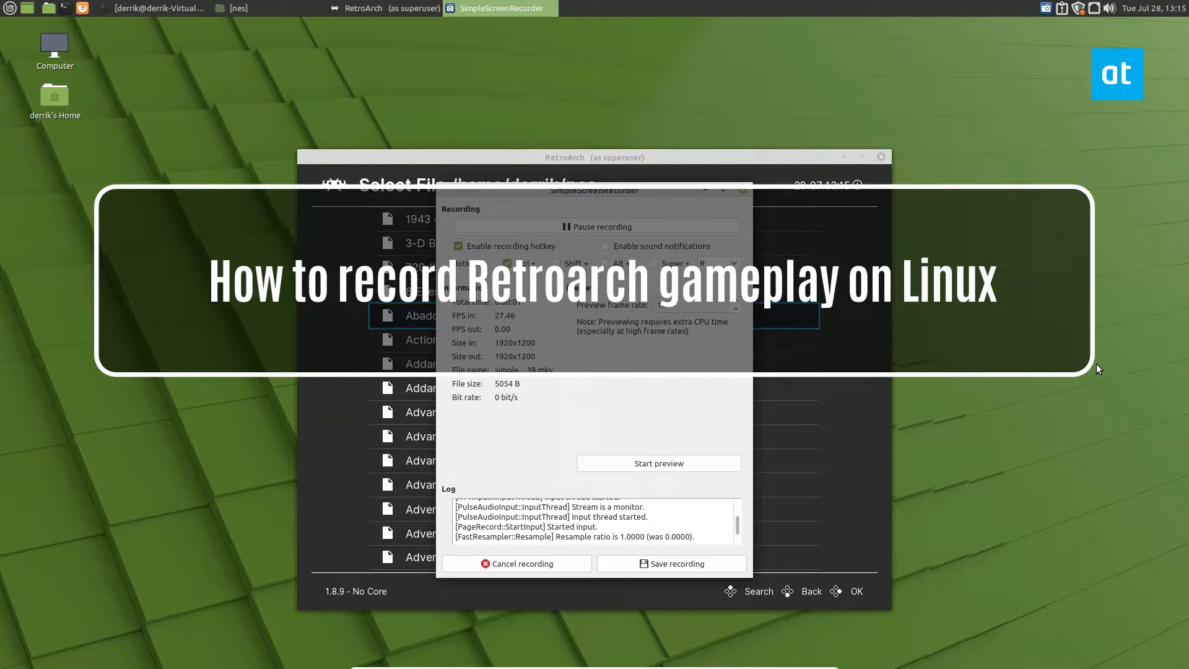
Cancel the recording to return to the output settings page
{"action": "left_click", "coordinate": [517, 563]}
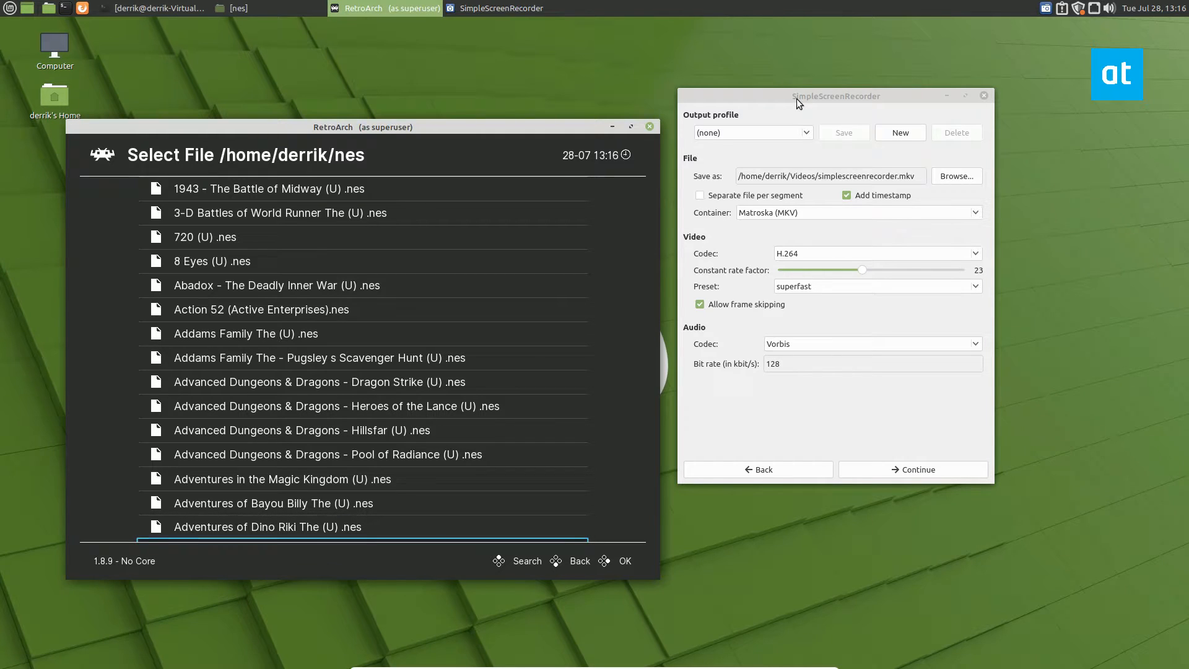
Set the output to MP4 with AAC audio and constant rate factor lowered to 2
{"action": "left_click", "coordinate": [834, 95]}
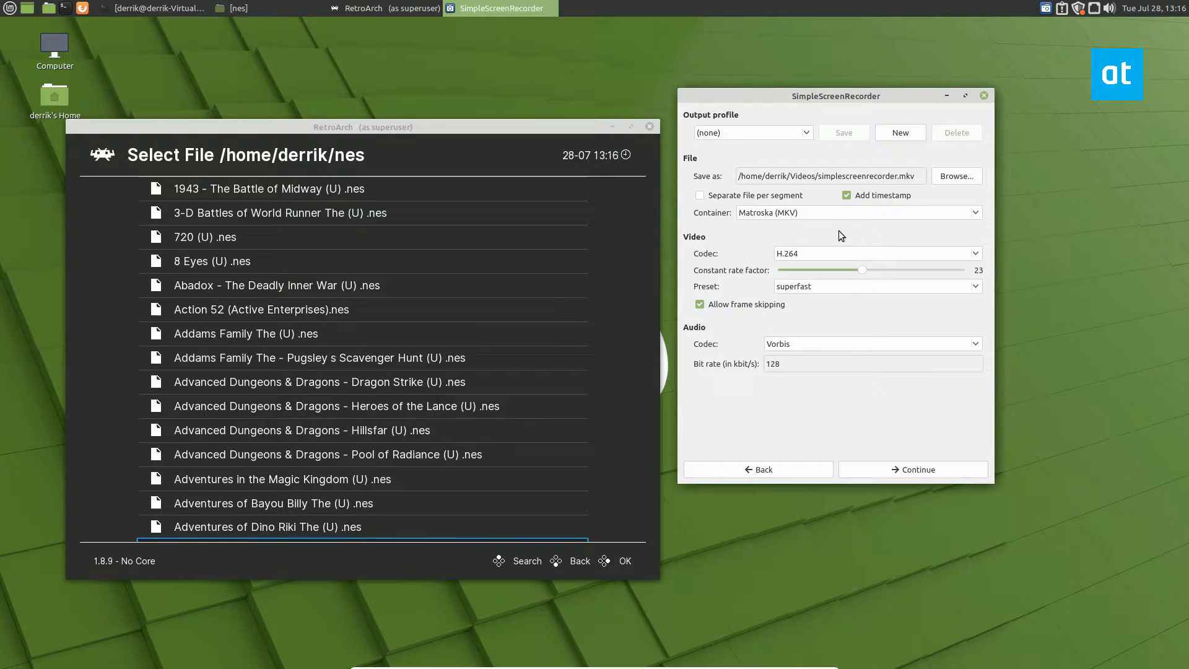
{"action": "left_click", "coordinate": [857, 212]}
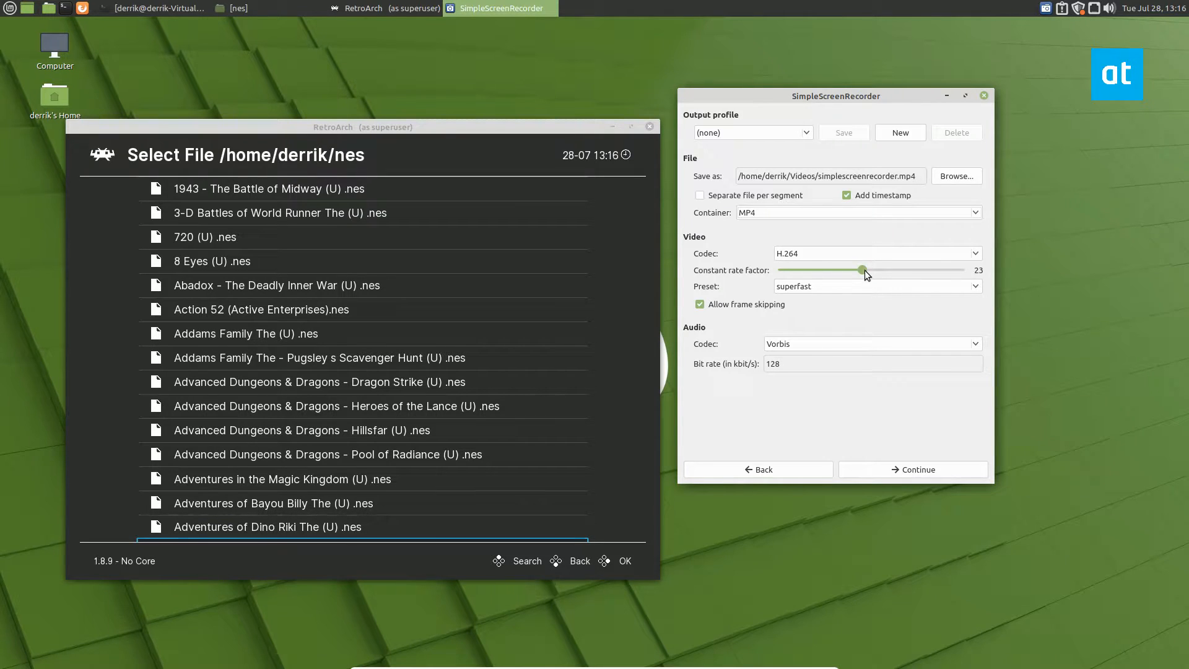
{"action": "left_click_drag", "start_coordinate": [861, 269], "coordinate": [784, 269]}
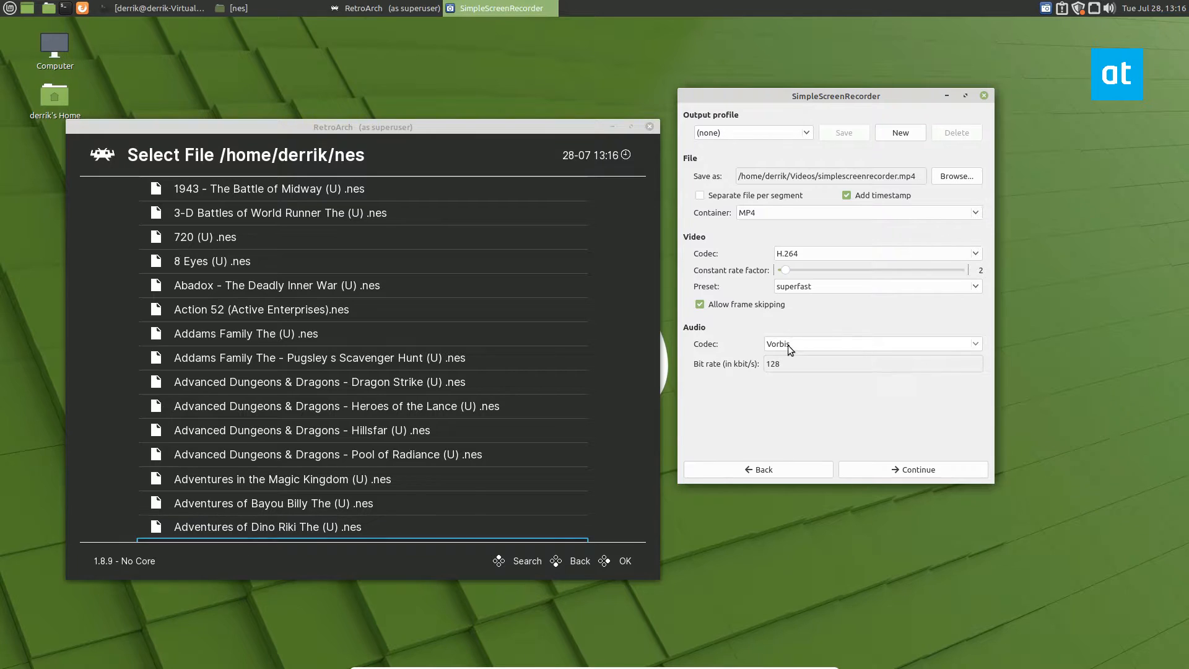
{"action": "left_click", "coordinate": [872, 344]}
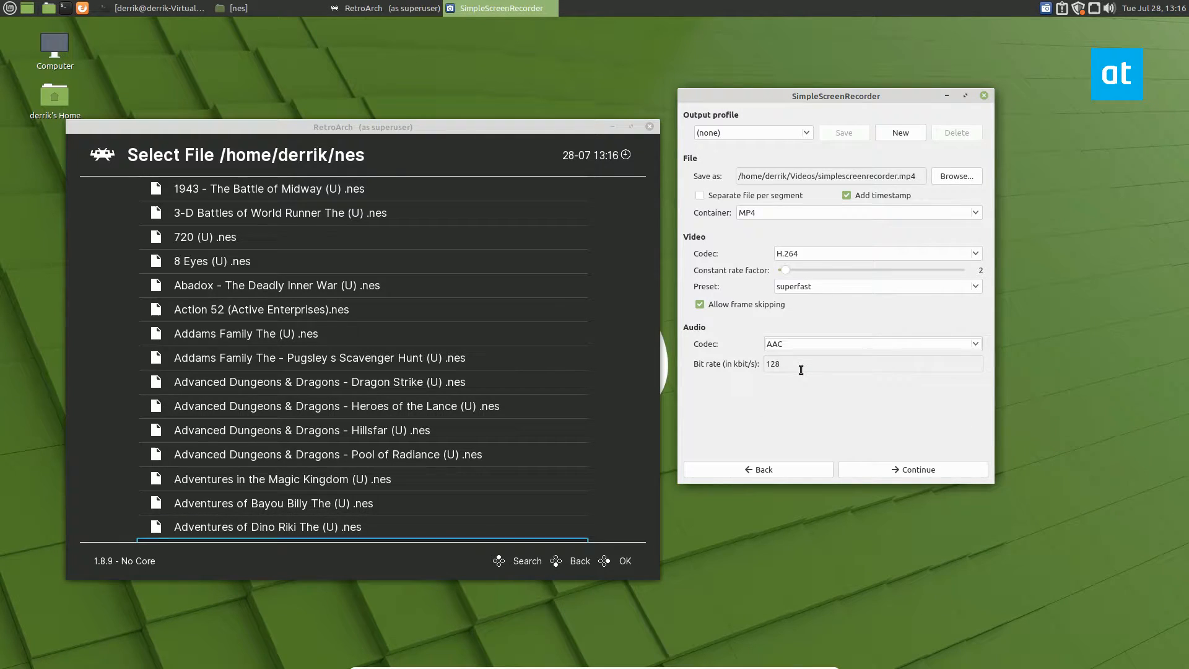
{"action": "left_click", "coordinate": [912, 469]}
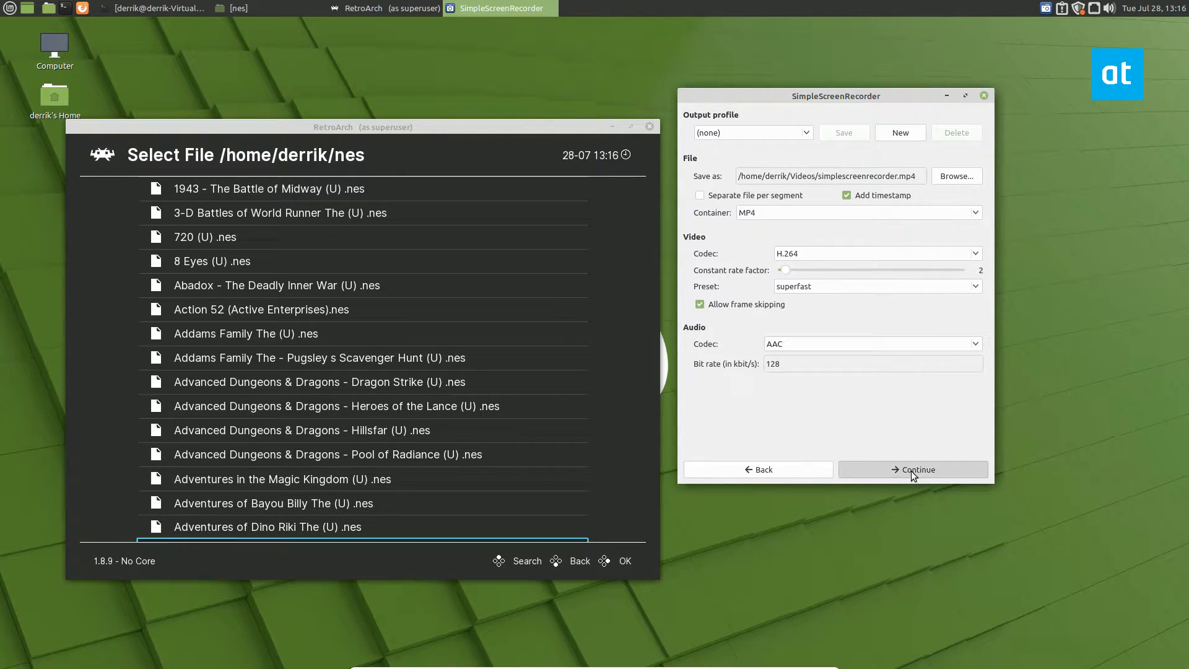
Advance to the recording page and start capturing the screen
{"action": "left_click", "coordinate": [913, 469]}
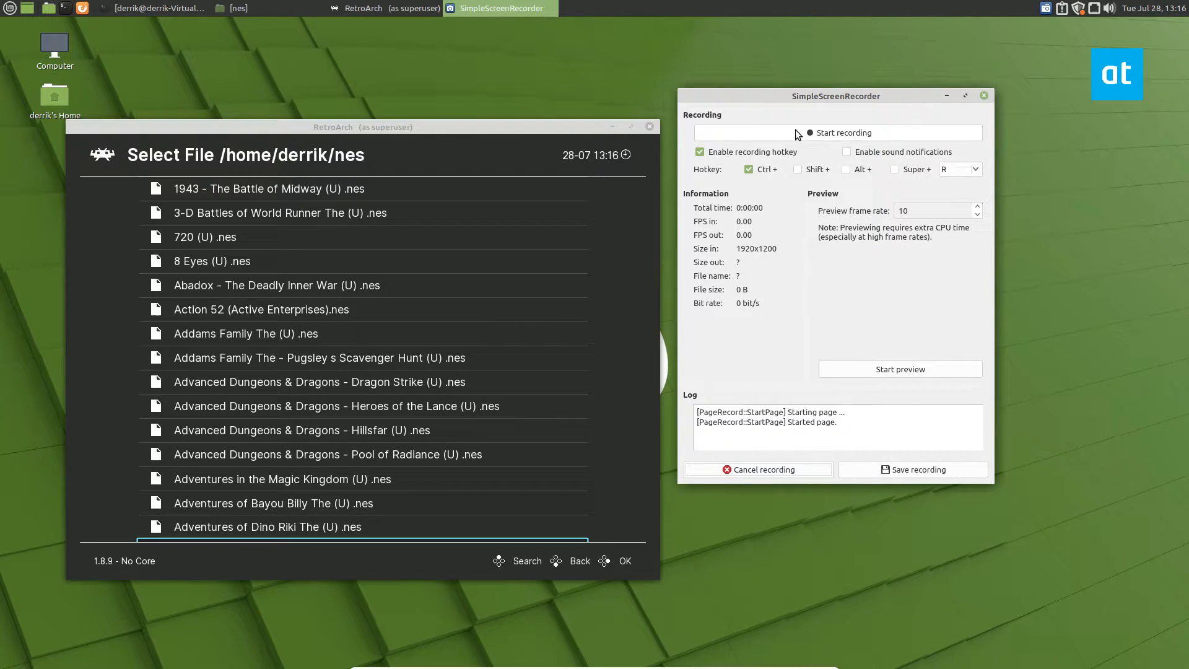
{"action": "left_click", "coordinate": [836, 132]}
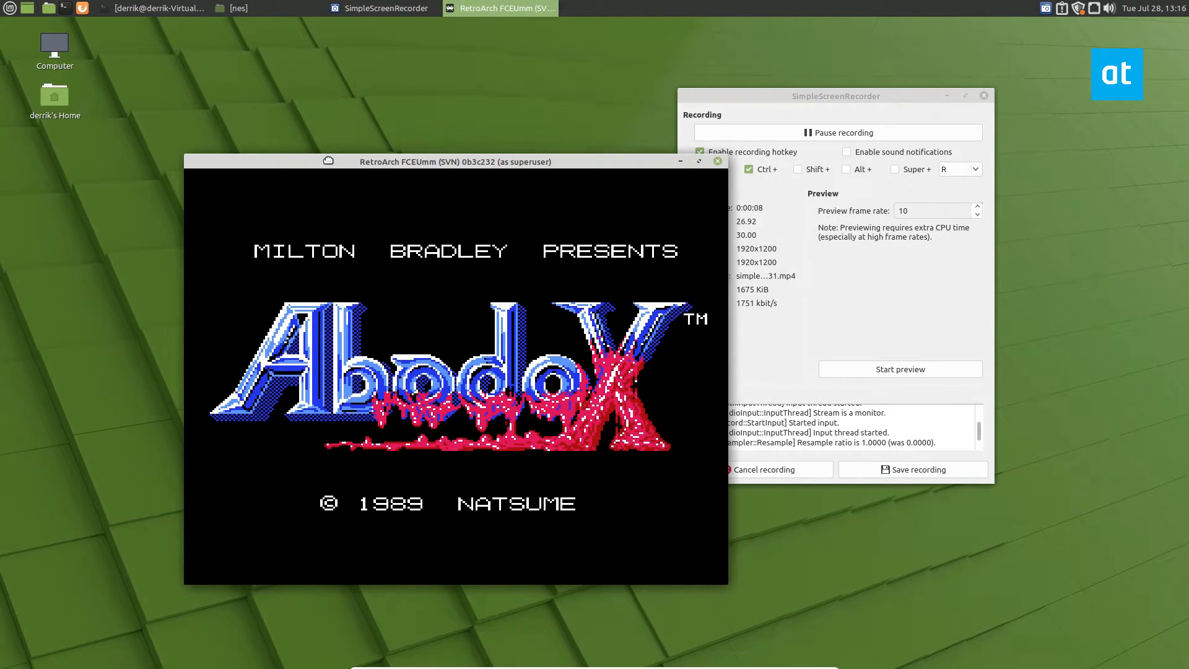
Move the RetroArch Abadox window and maximize it to fill the screen
{"action": "left_click_drag", "start_coordinate": [455, 161], "coordinate": [383, 146]}
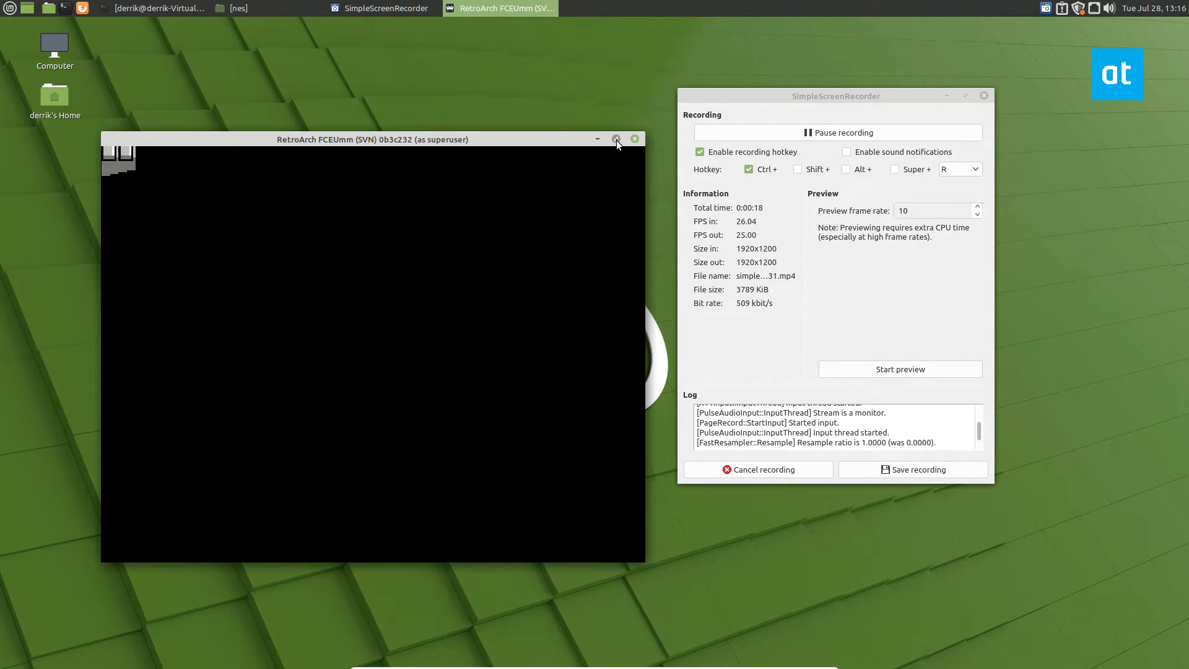
{"action": "left_click", "coordinate": [615, 139]}
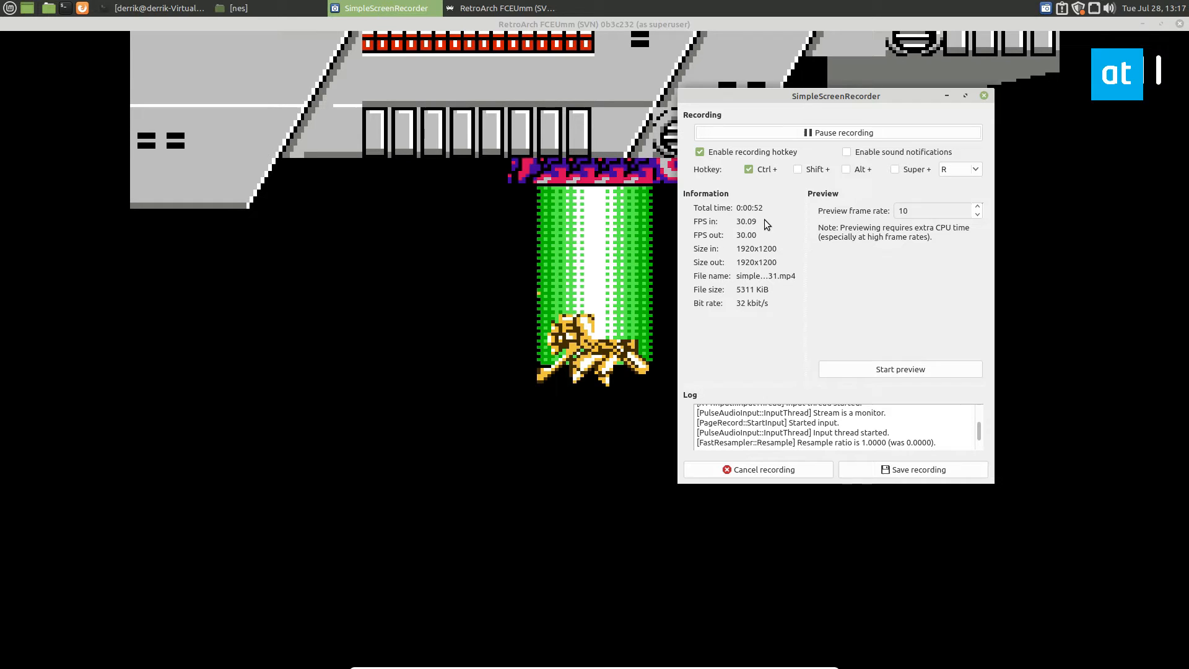
{"action": "mouse_move", "coordinate": [401, 274]}
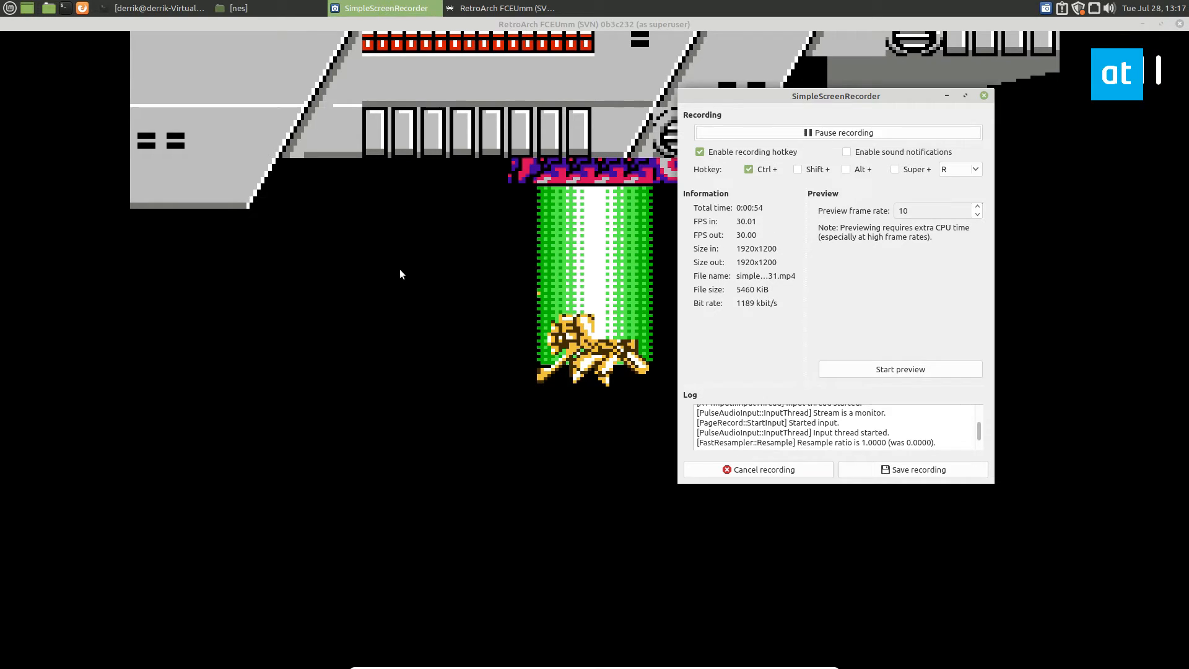
Switch to the game, then back to the recorder and save the recording
{"action": "left_click", "coordinate": [499, 8]}
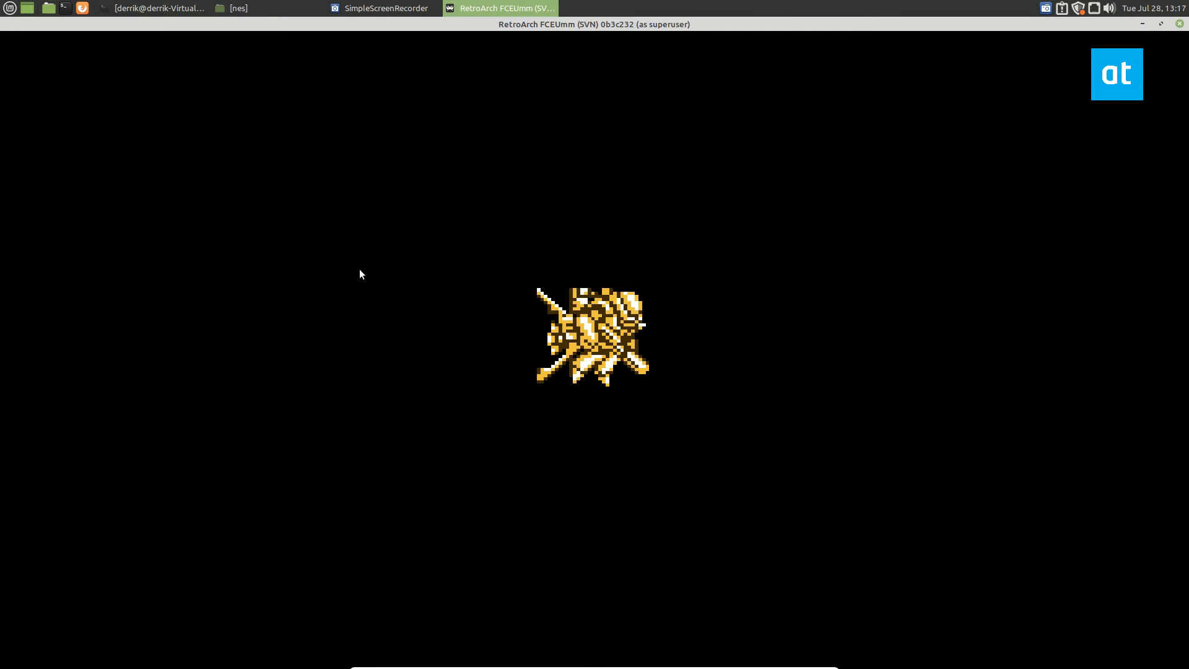
{"action": "left_click", "coordinate": [379, 8]}
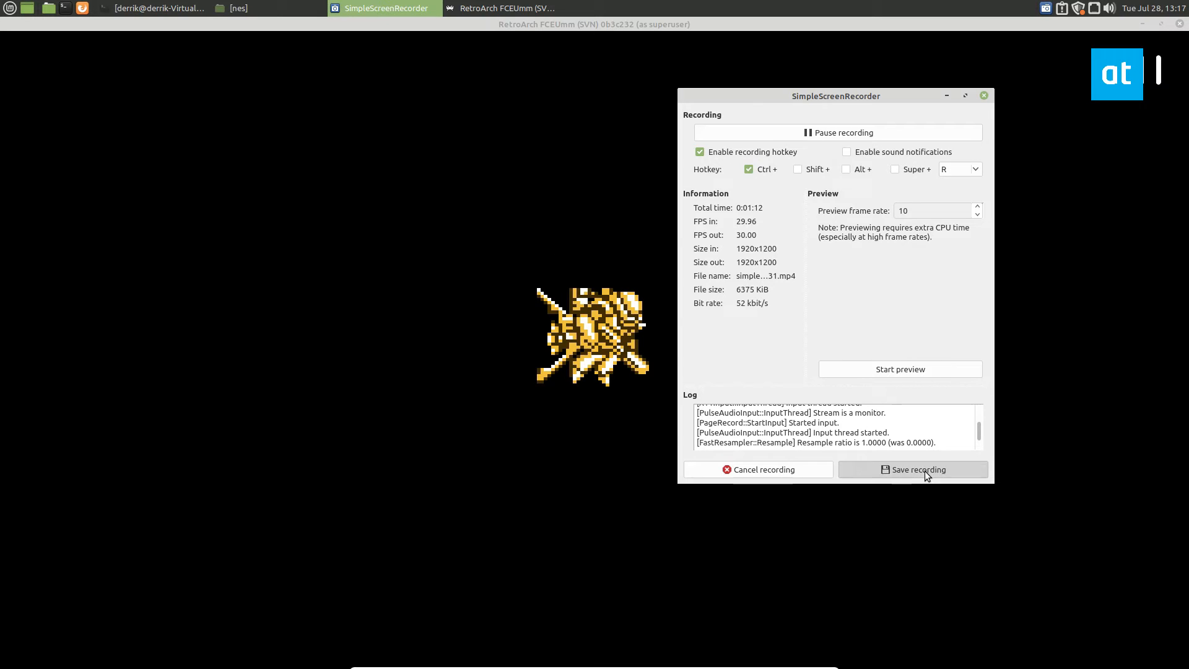
{"action": "left_click", "coordinate": [913, 469]}
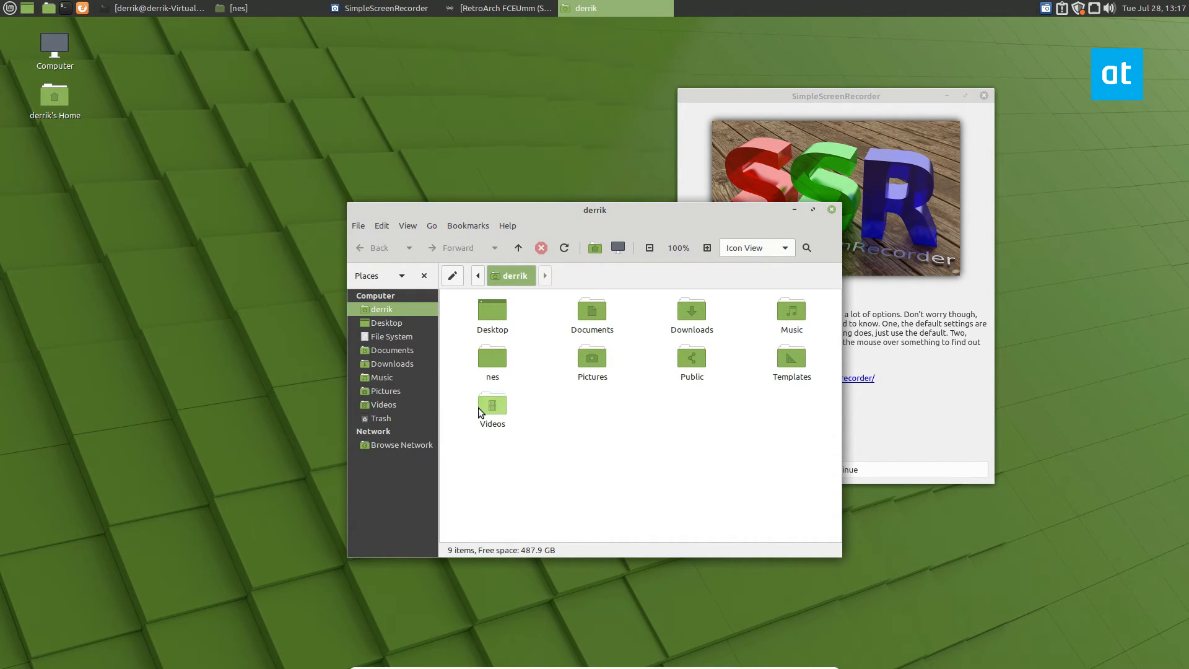
Open the Videos folder and play the simplescreenrecorder MP4 file
{"action": "double_click", "coordinate": [491, 404]}
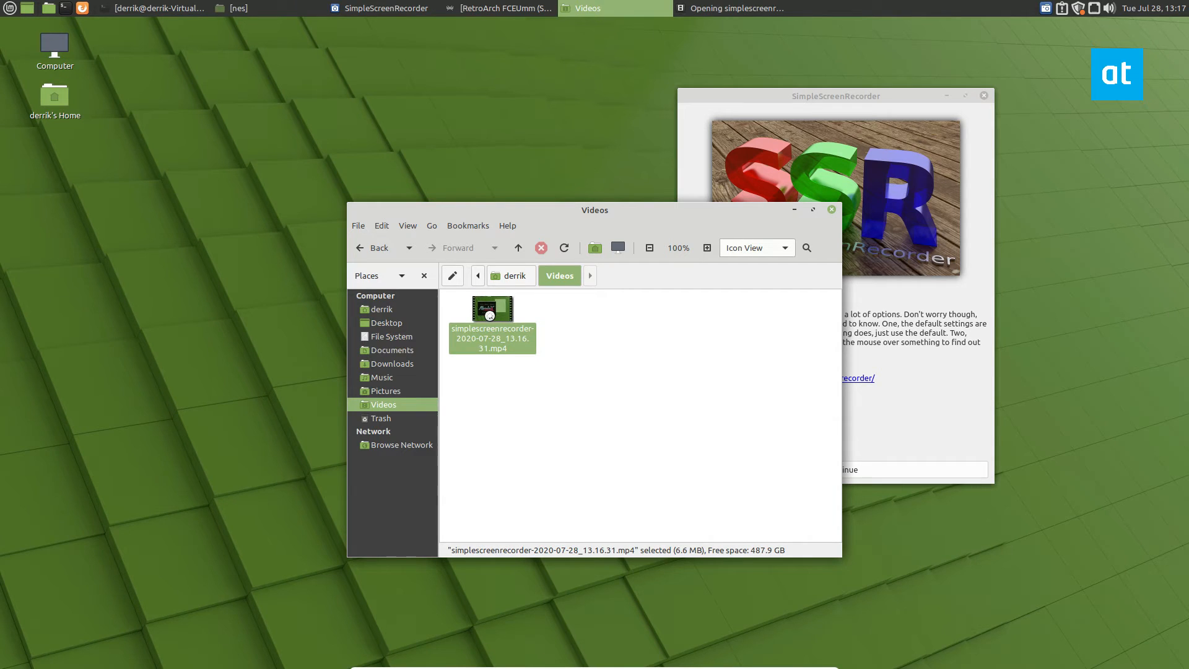
{"action": "double_click", "coordinate": [491, 310]}
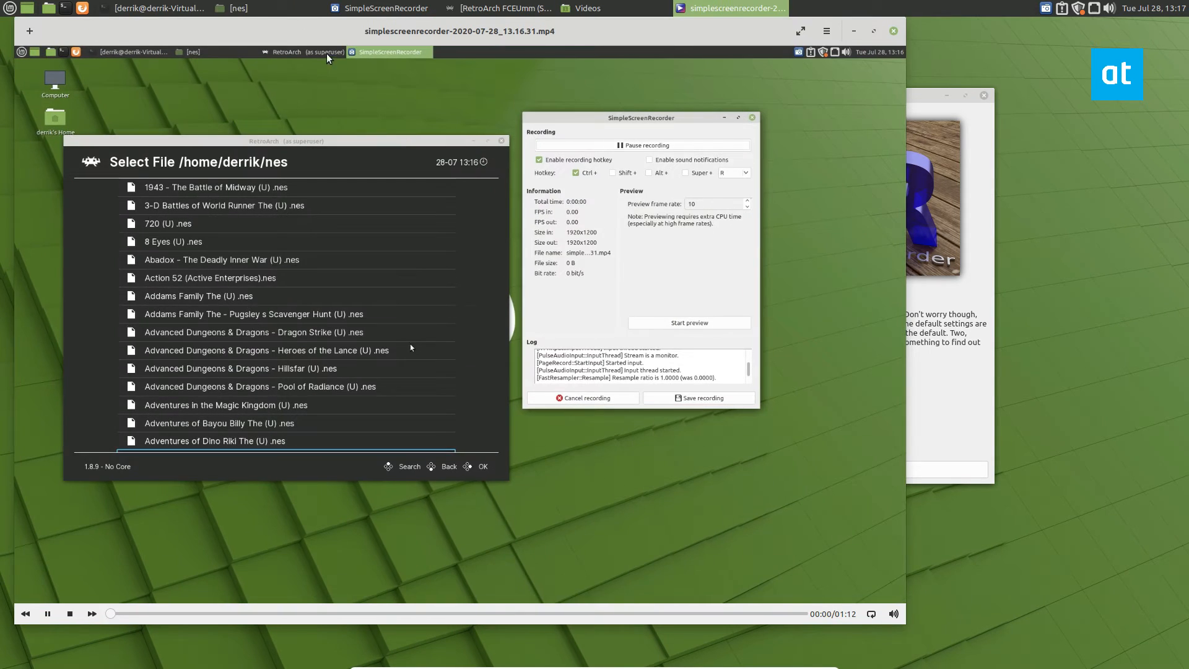